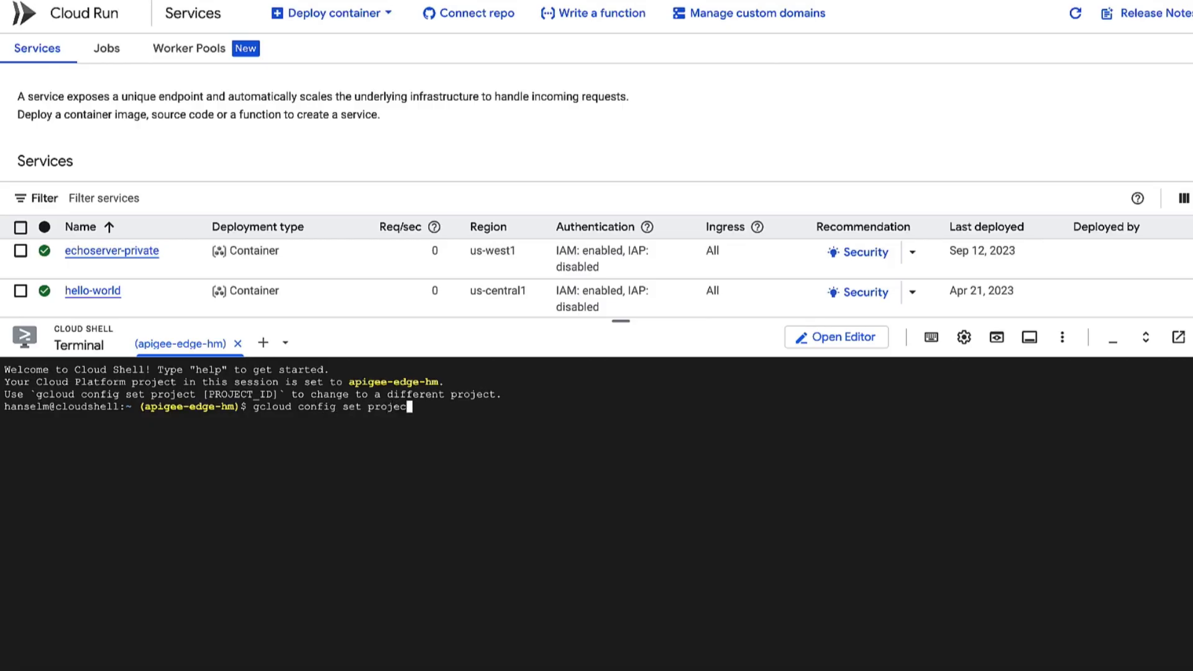
Step: Set gcloud project to apigee-edge-hm and Cloud Run region to us-central1
type("apigee-")
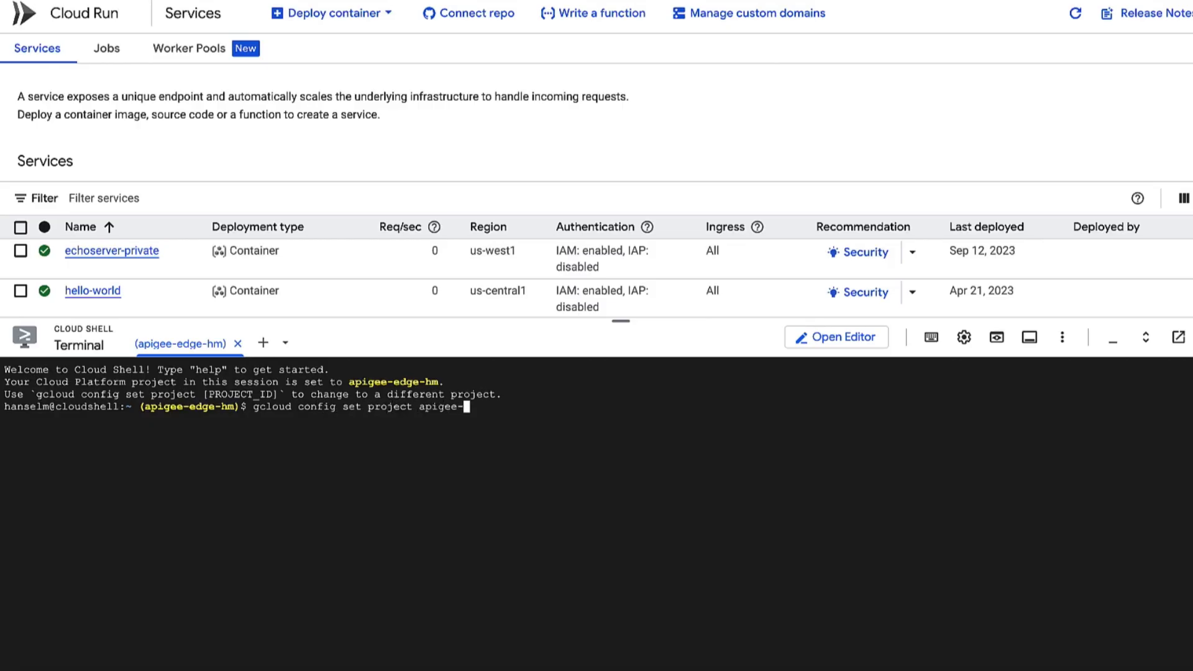
type("dge-hm")
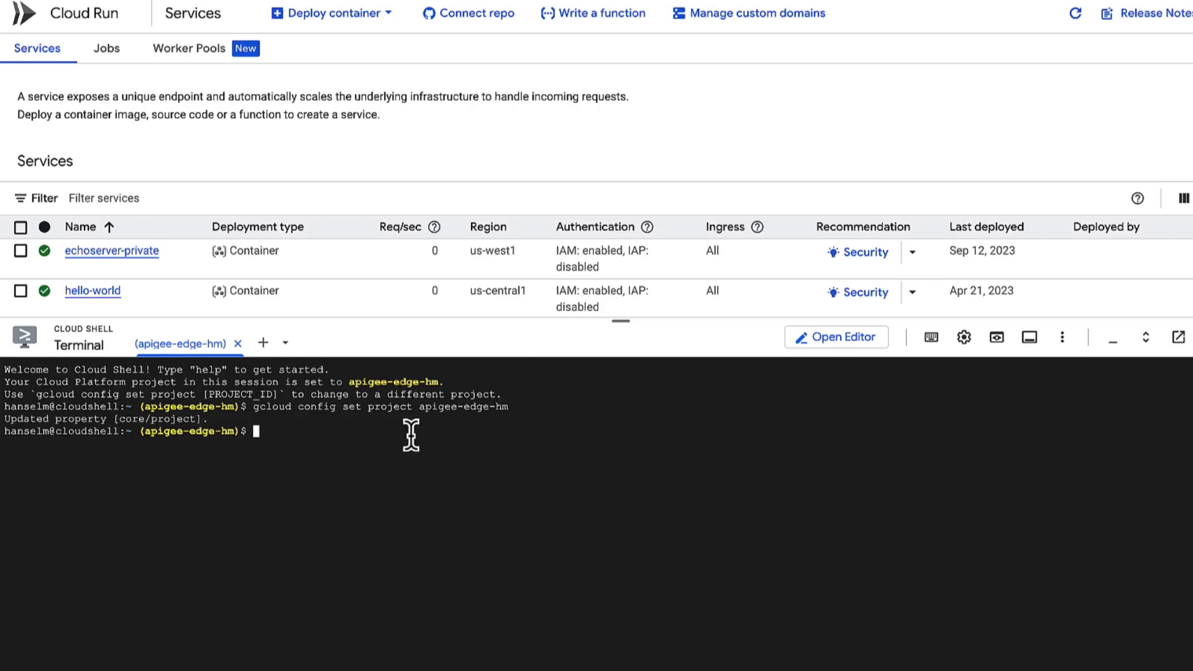
mouse_move(584, 490)
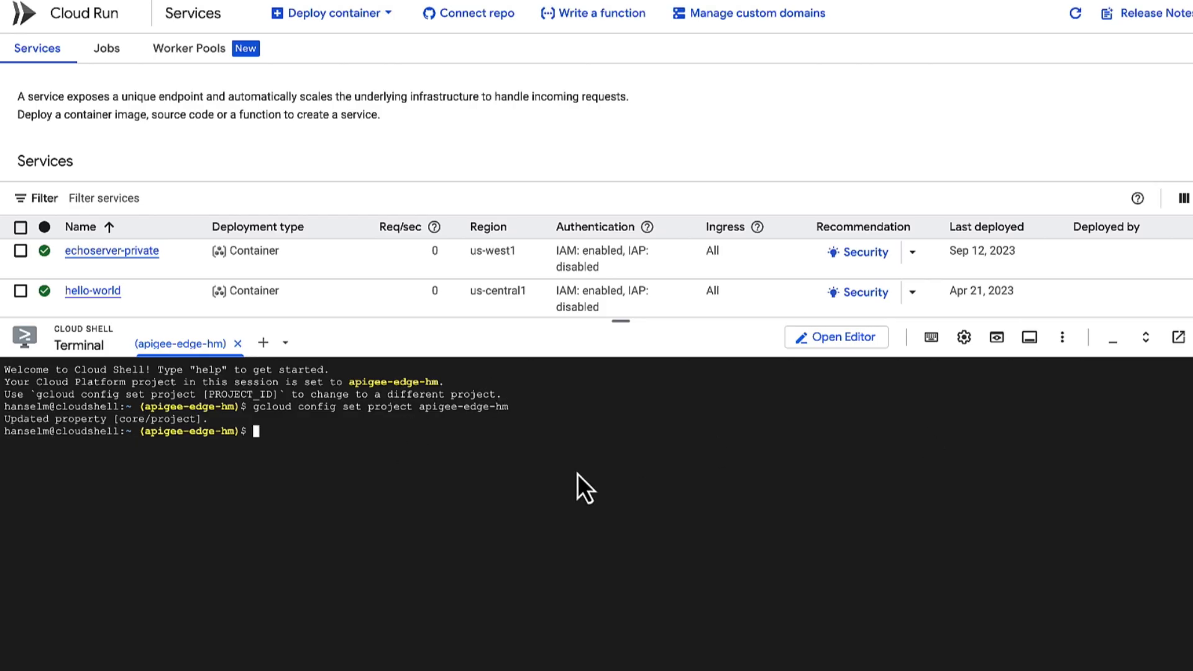
type("gcloud config set run/region us-central1")
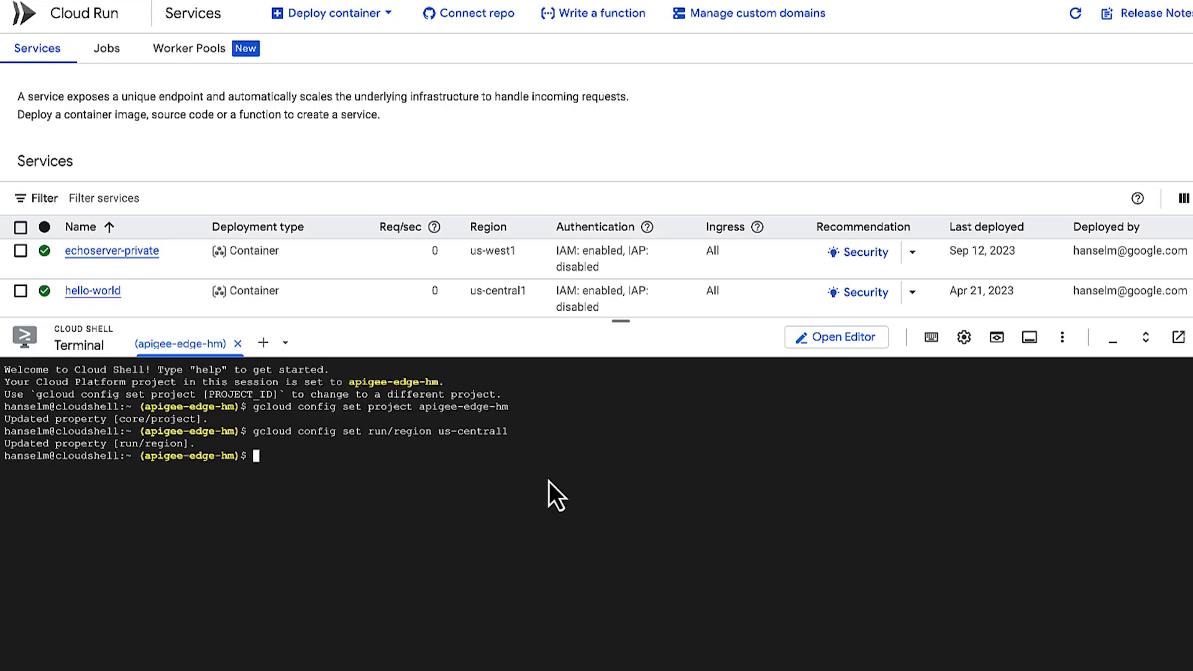
Step: Enable Artifact Registry, Cloud Build, Run and Storage APIs, then list the ollama-backend folder
type("gcloud services enable artifactregistry.googleapis.com cloudbuild.googleapis.com")
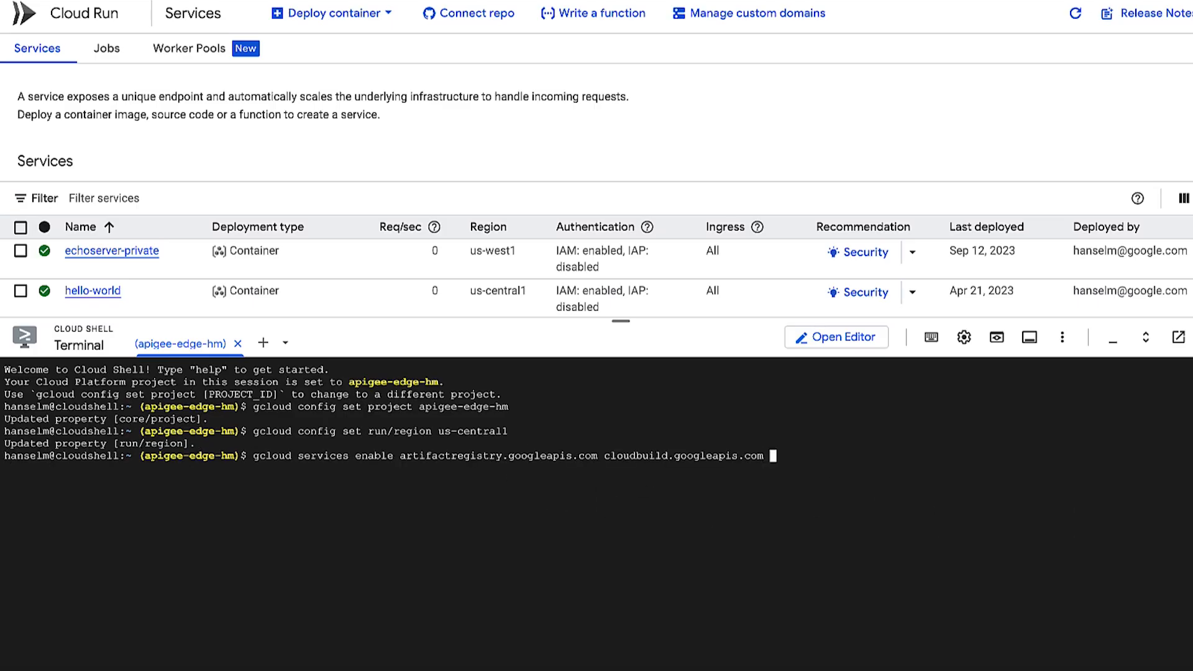
type("run.g")
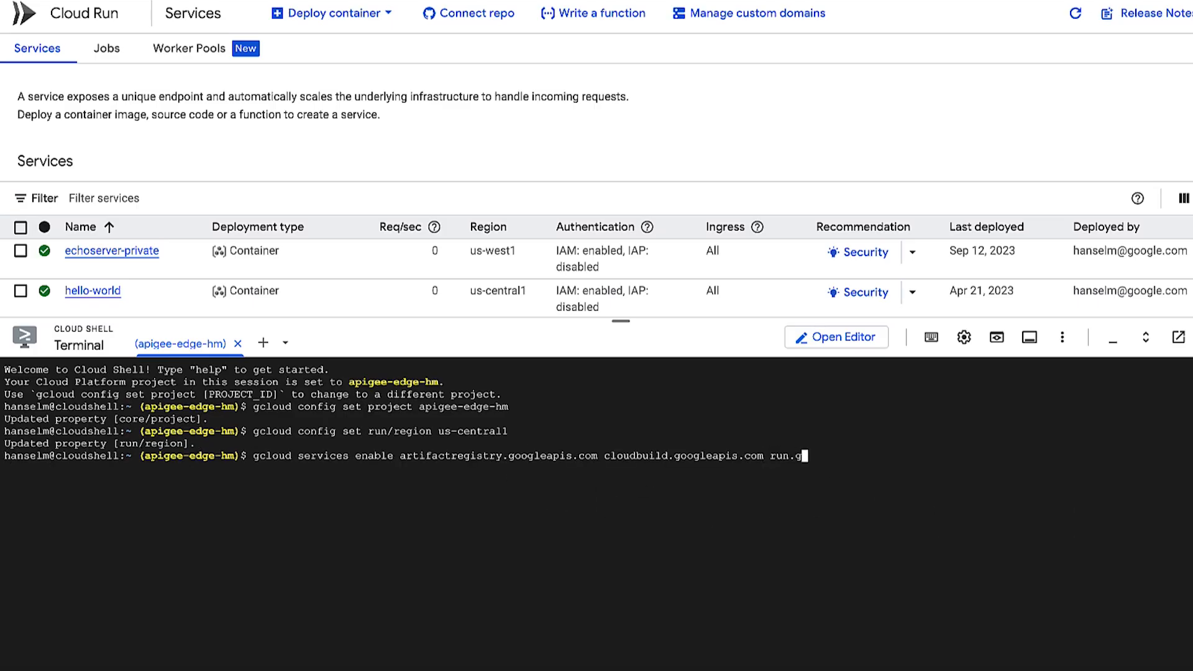
type("oogleapis.com")
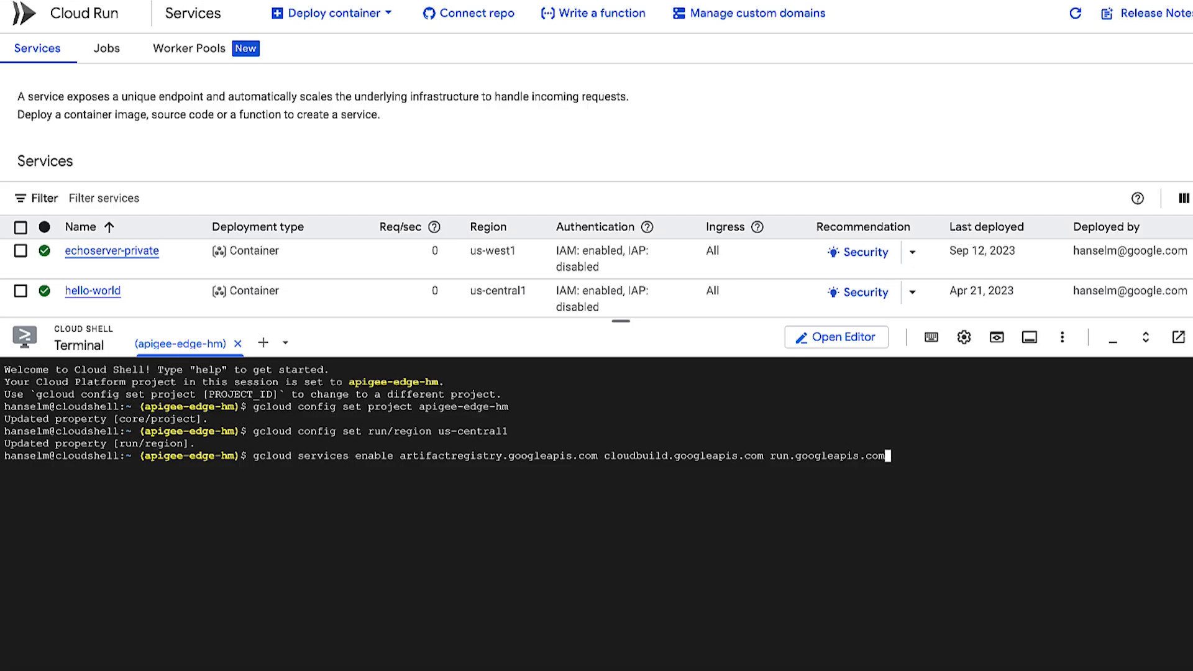
type("stora")
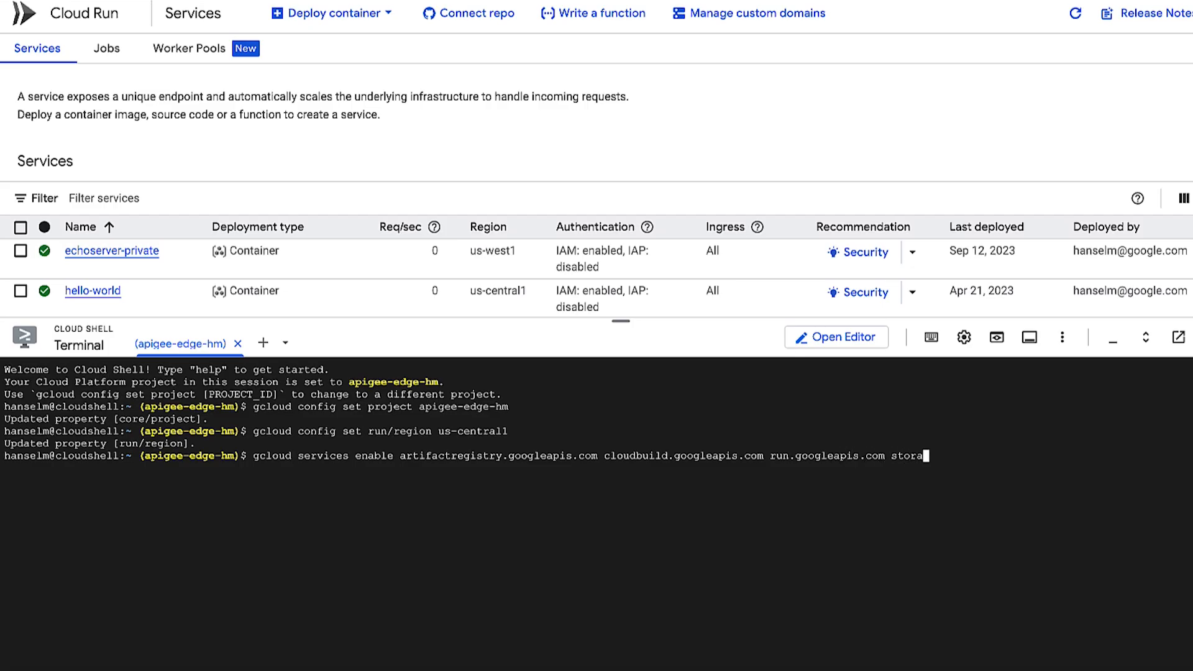
type("ge.google")
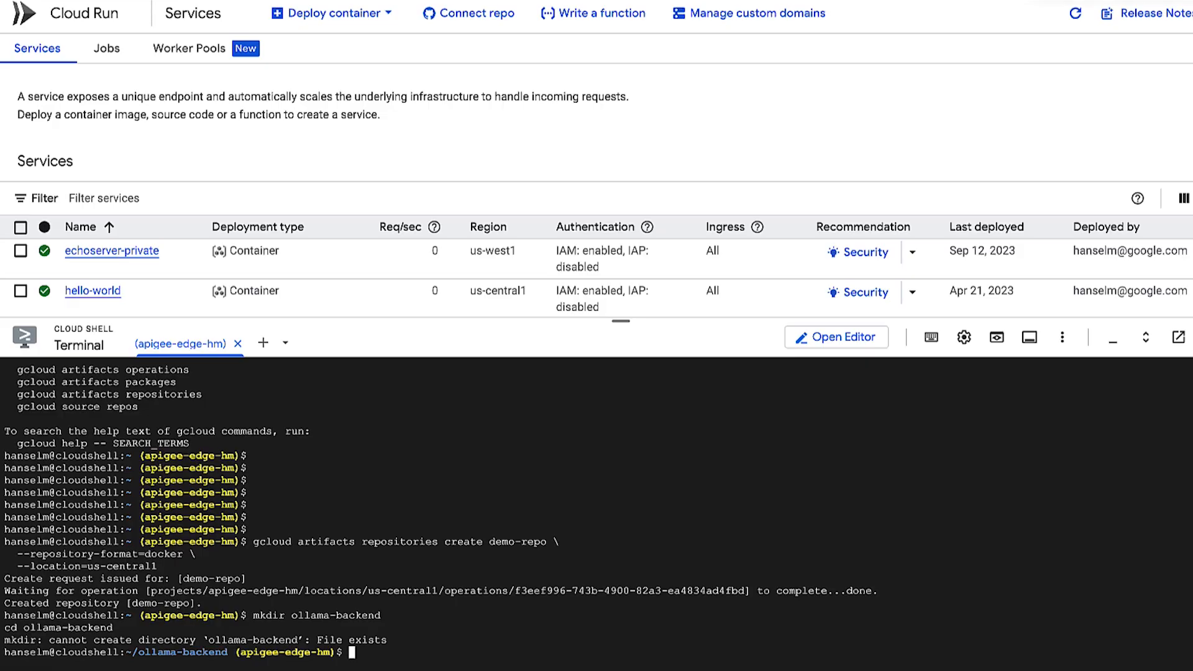
type("ls")
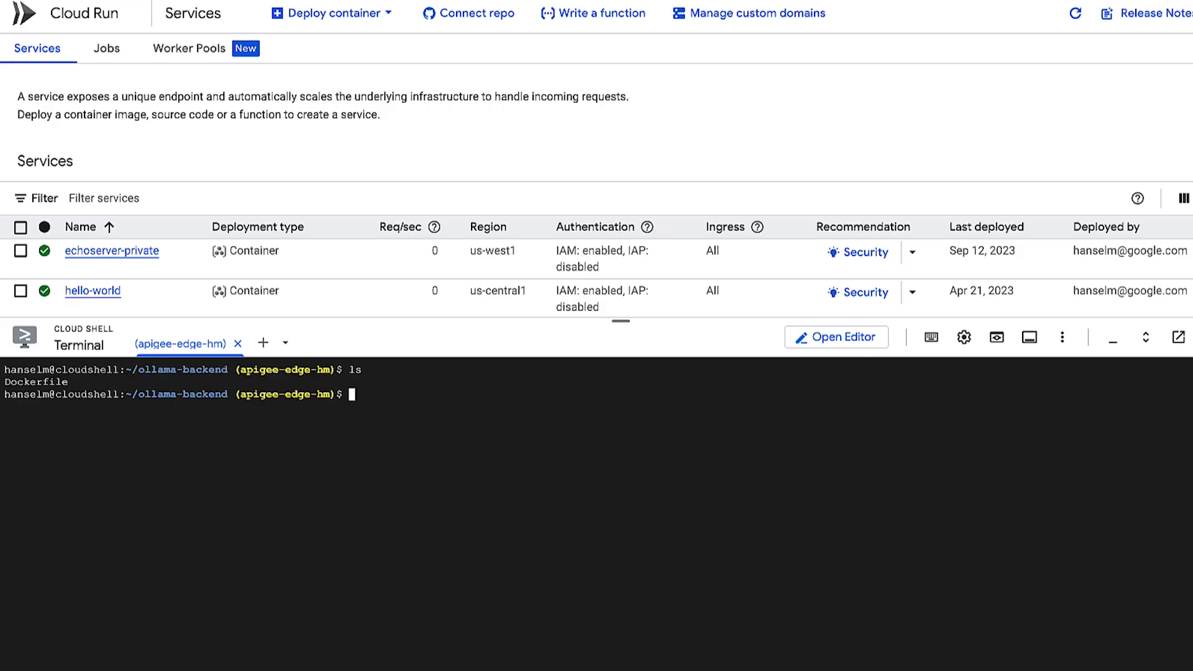
Step: Show the Dockerfile that bakes the Gemma model into the ollama-gemma image
type("cat Dockerfile")
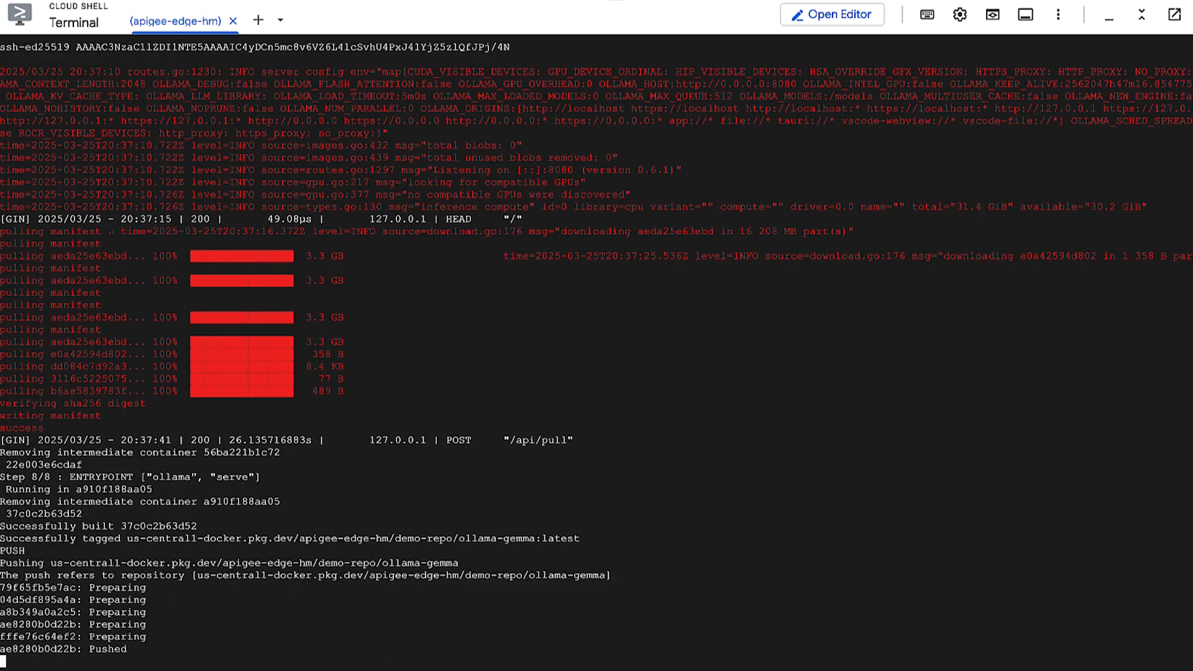
Step: Follow the gcloud beta run deploy ollama-gemma output with L4 GPU, 8 CPUs, 32Gi
scroll("down", 3)
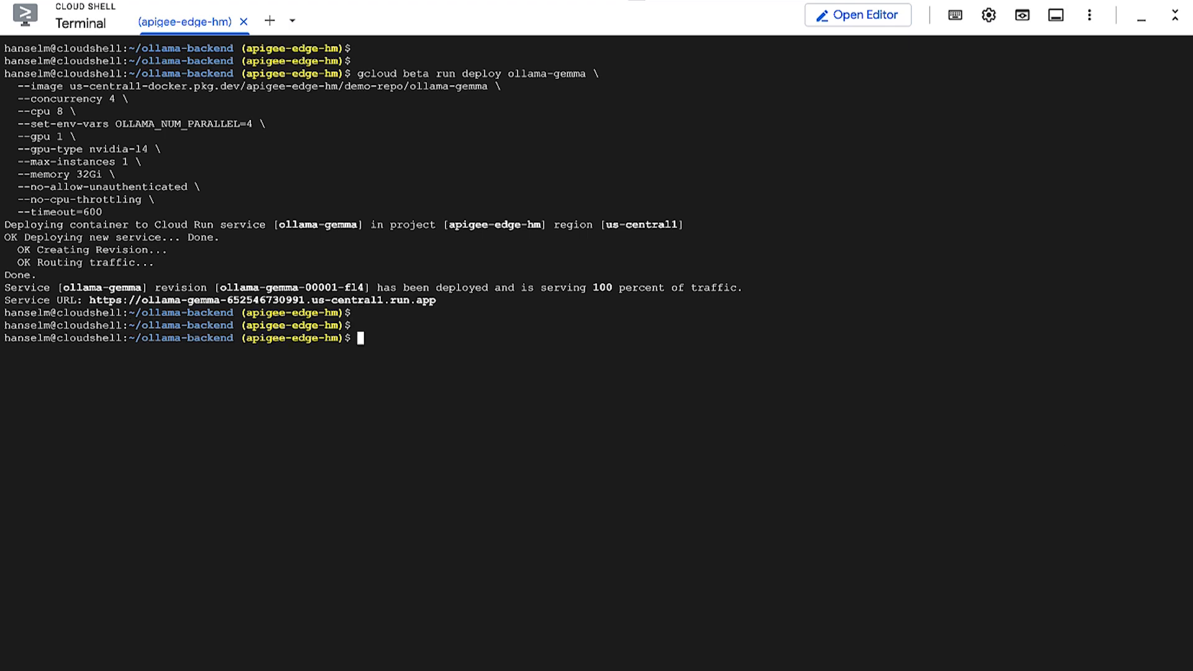
Step: Proxy ollama-gemma to port 9090 and curl /api/generate with gemma3:4b "Why is the sky blue?"
type("gcloud run services proxy ollama-gemma --port=9090")
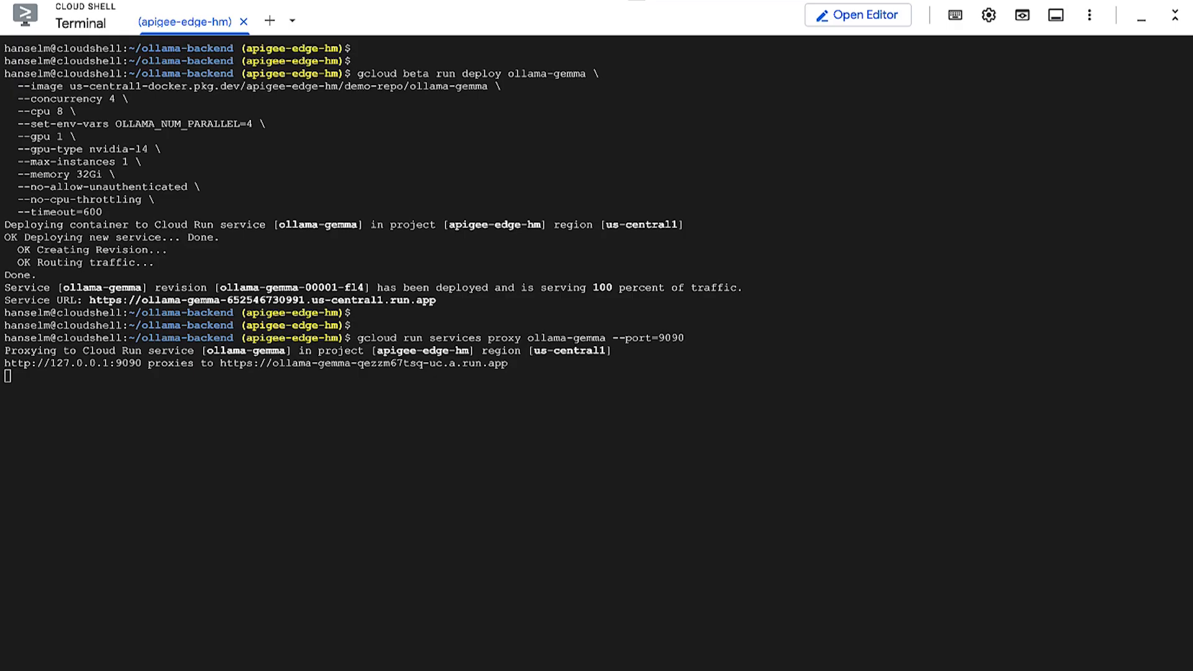
mouse_move(274, 30)
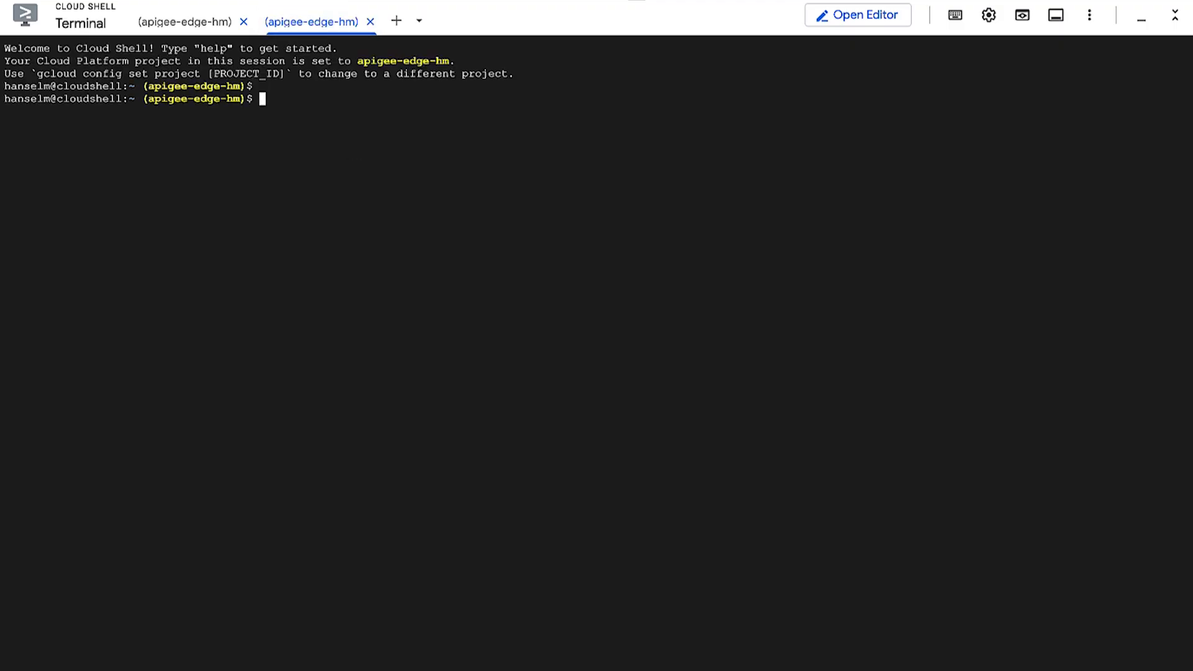
type("curl http://localhost:9090/api/generate -d '{")
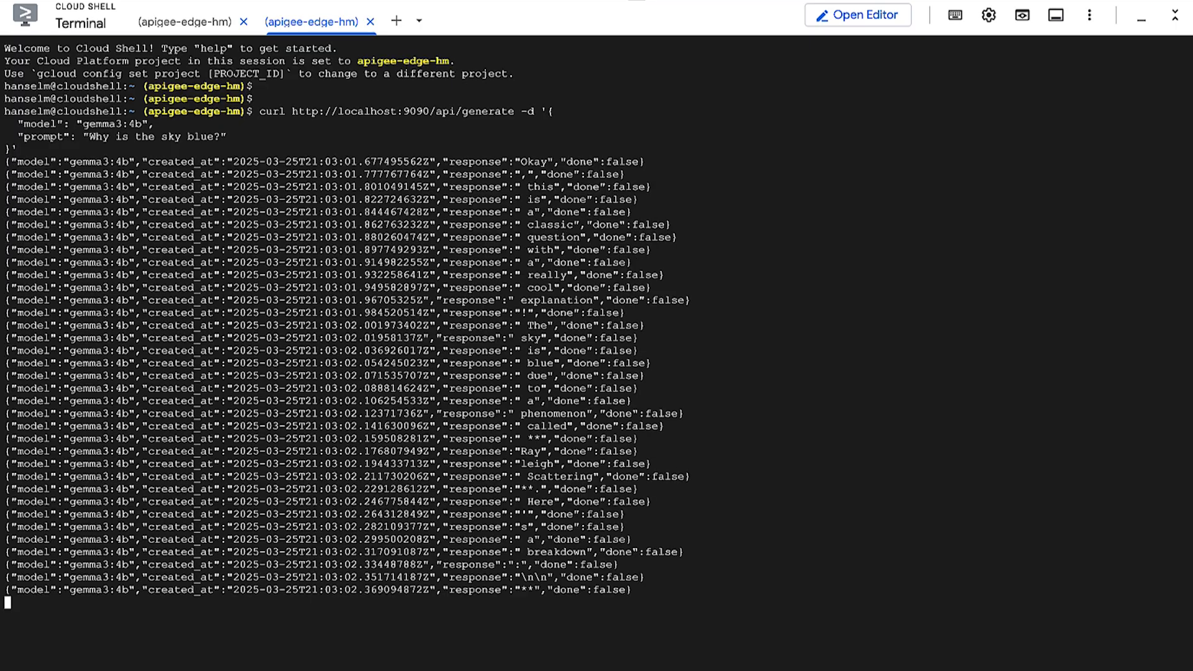
scroll("down", 3)
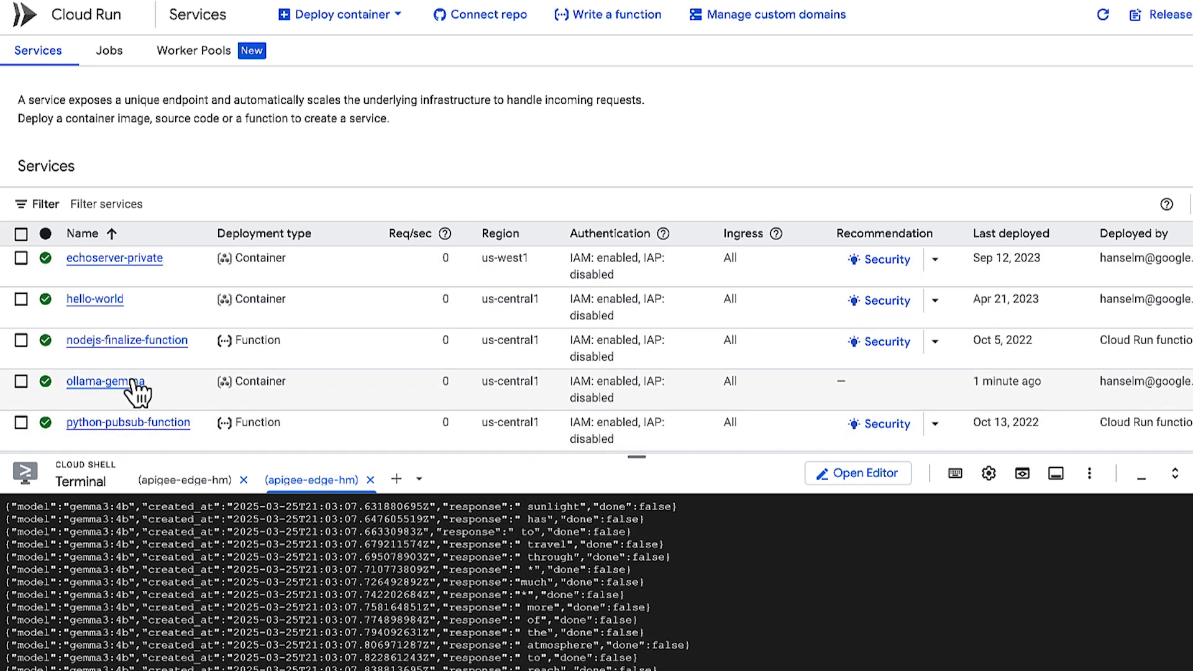
Step: Show the ollama-gemma service's log entries from model loading and server startup
left_click(106, 382)
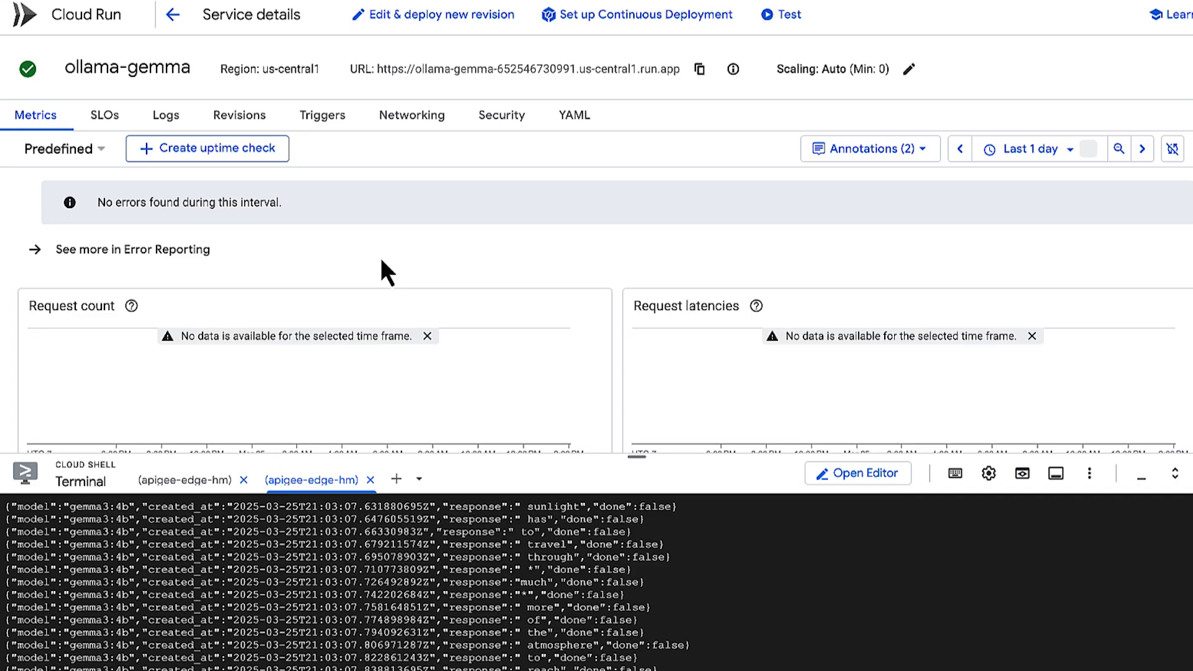
left_click(165, 114)
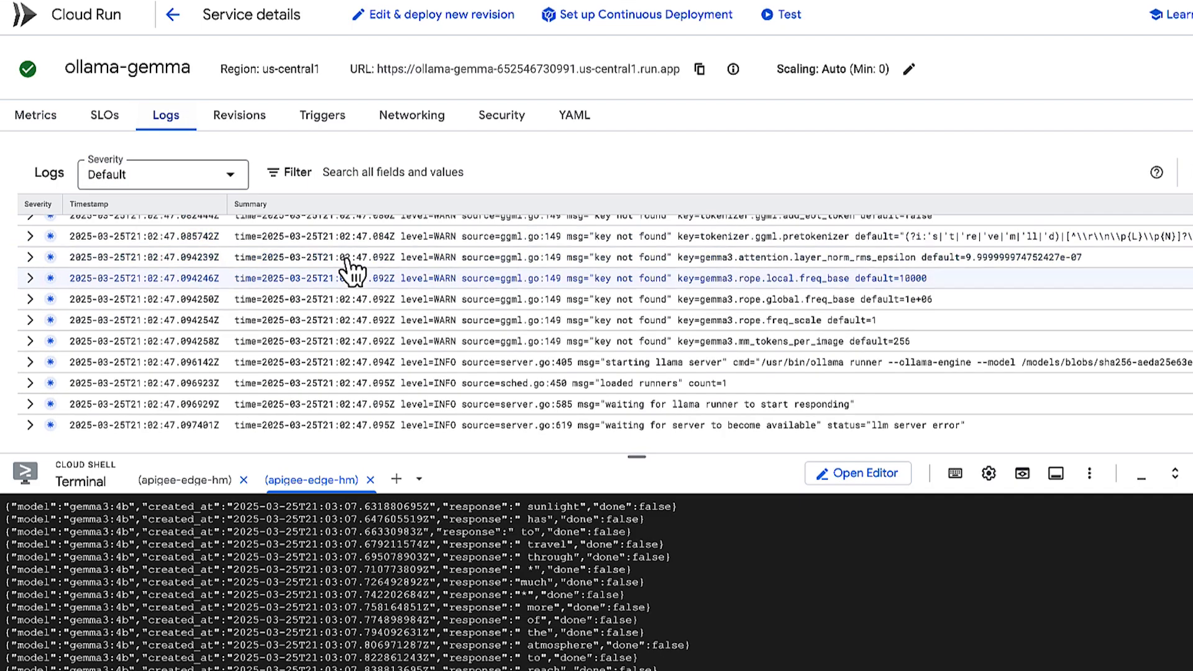
Step: Review the new-revision form: 32 GiB, 8 CPUs, one L4 GPU, instance billing, instances 0–1
left_click(432, 14)
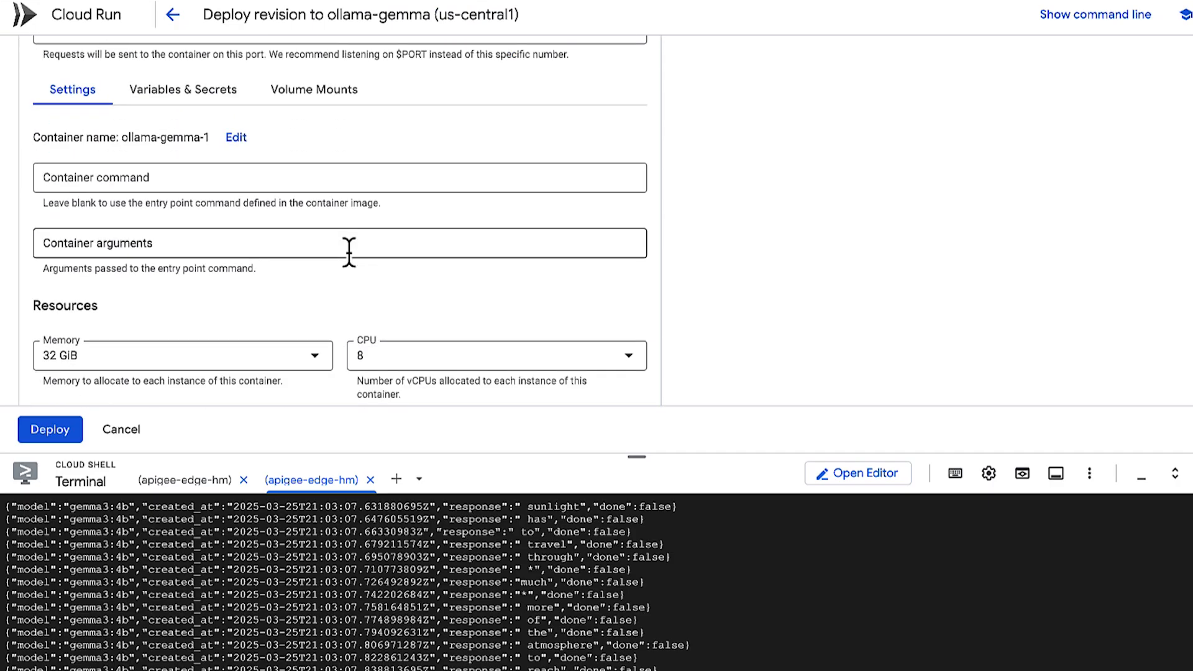
left_click(44, 210)
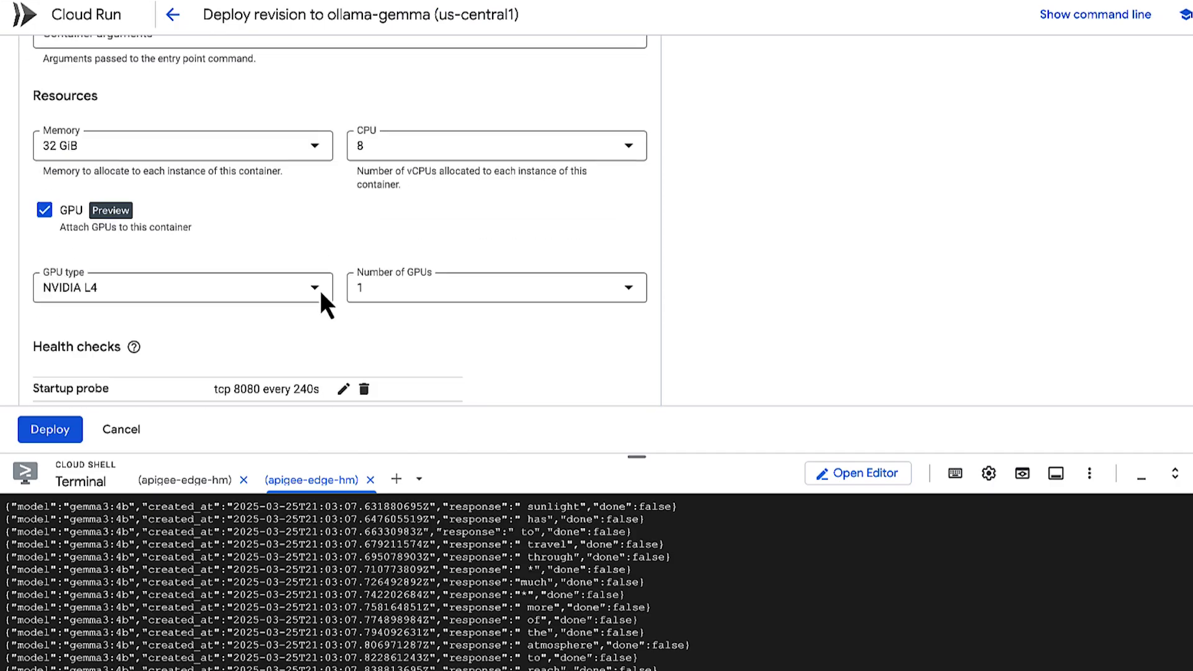
scroll("down", 3)
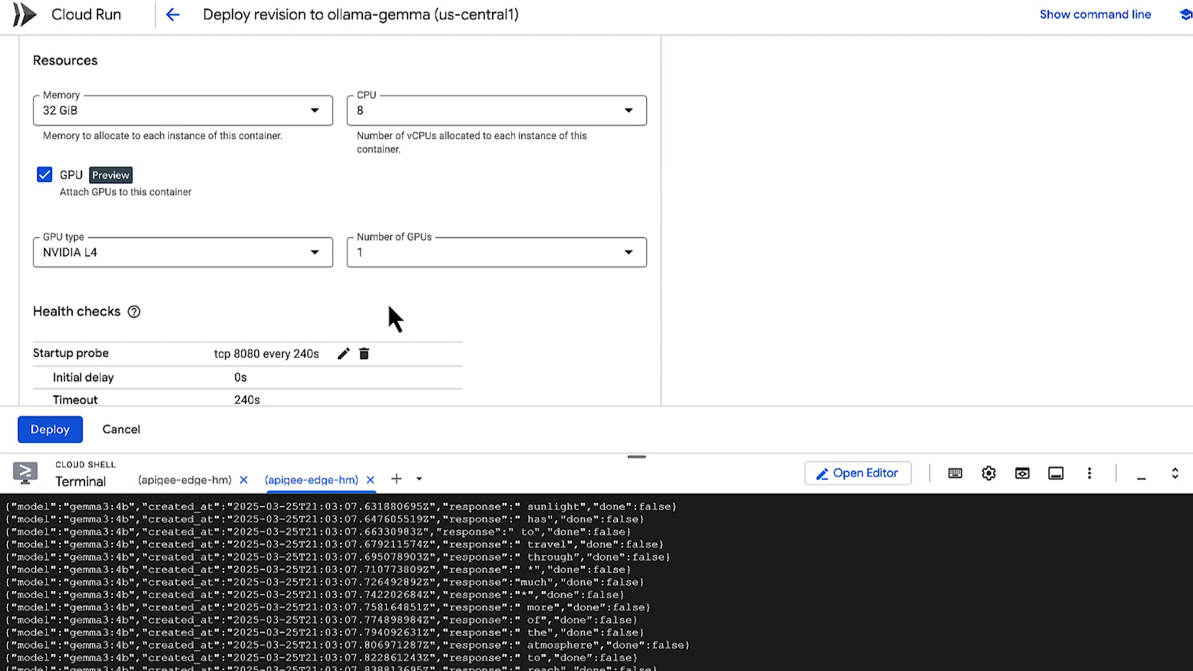
scroll("down", 3)
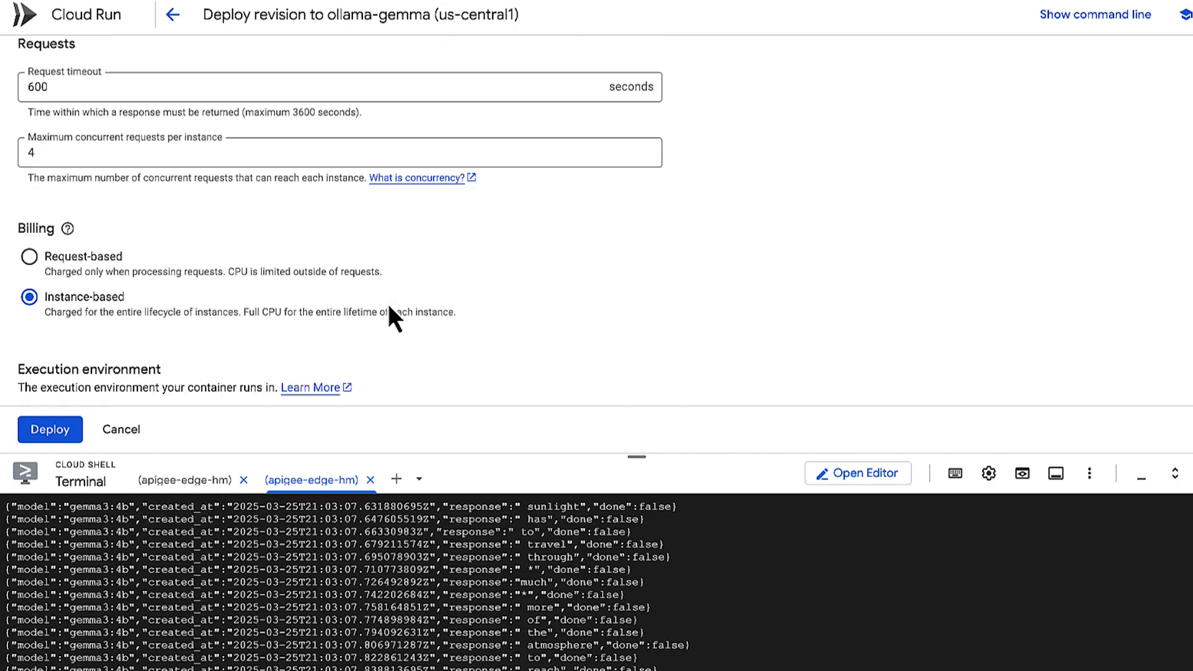
scroll("down", 3)
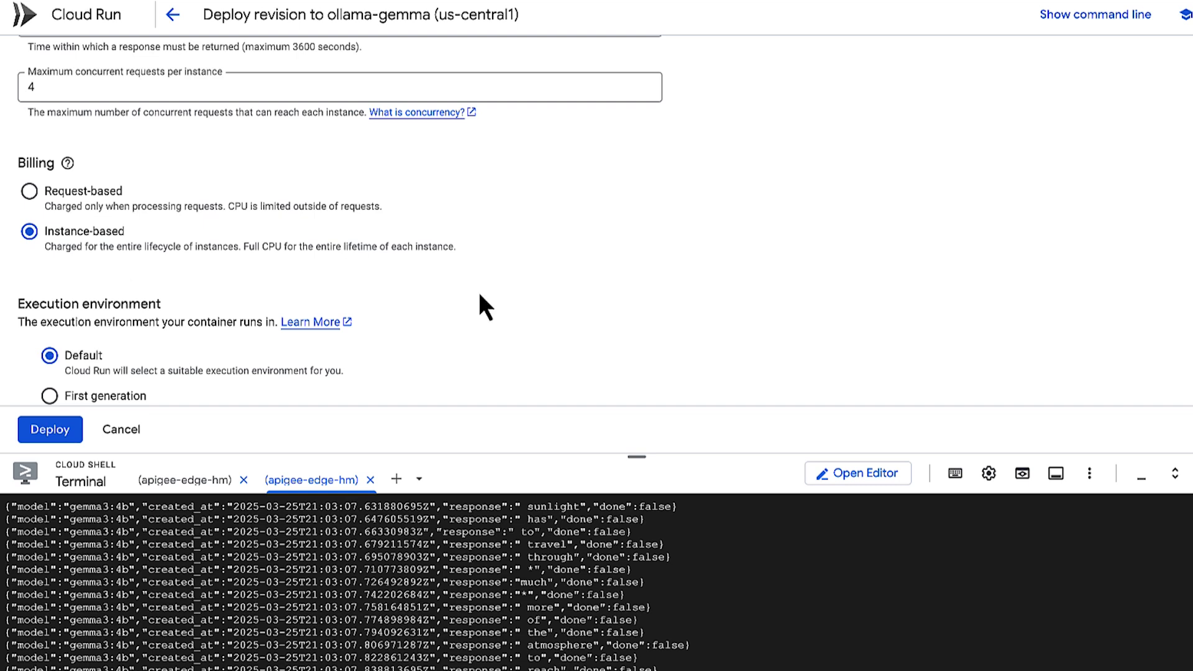
mouse_move(491, 364)
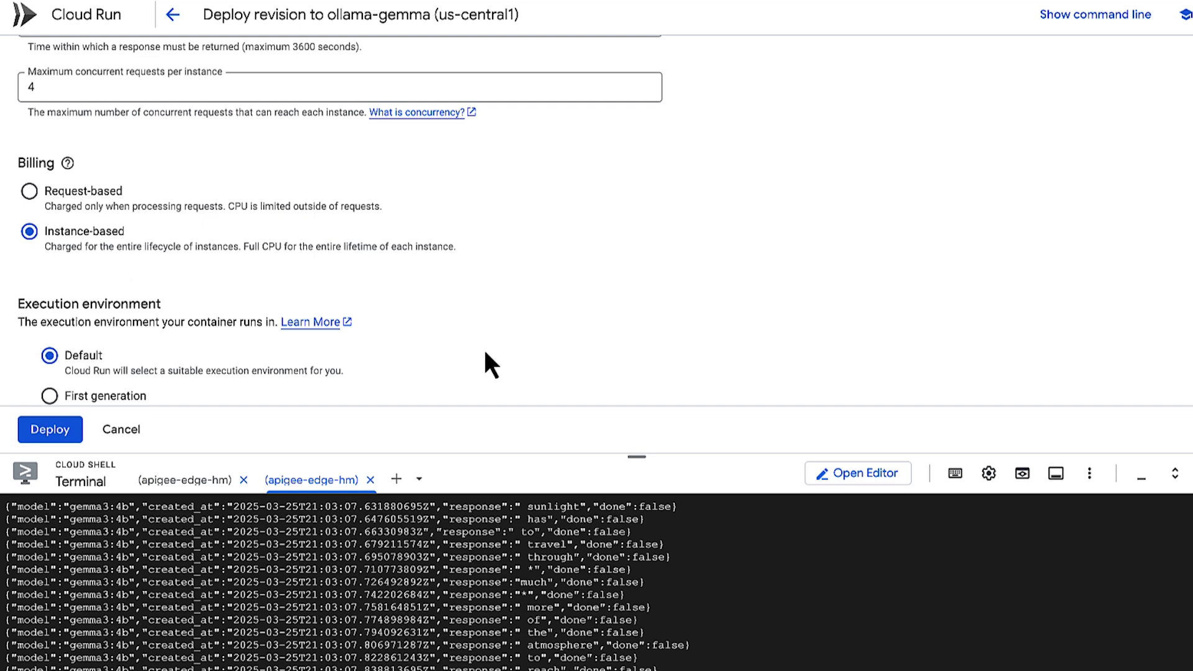
scroll("down", 3)
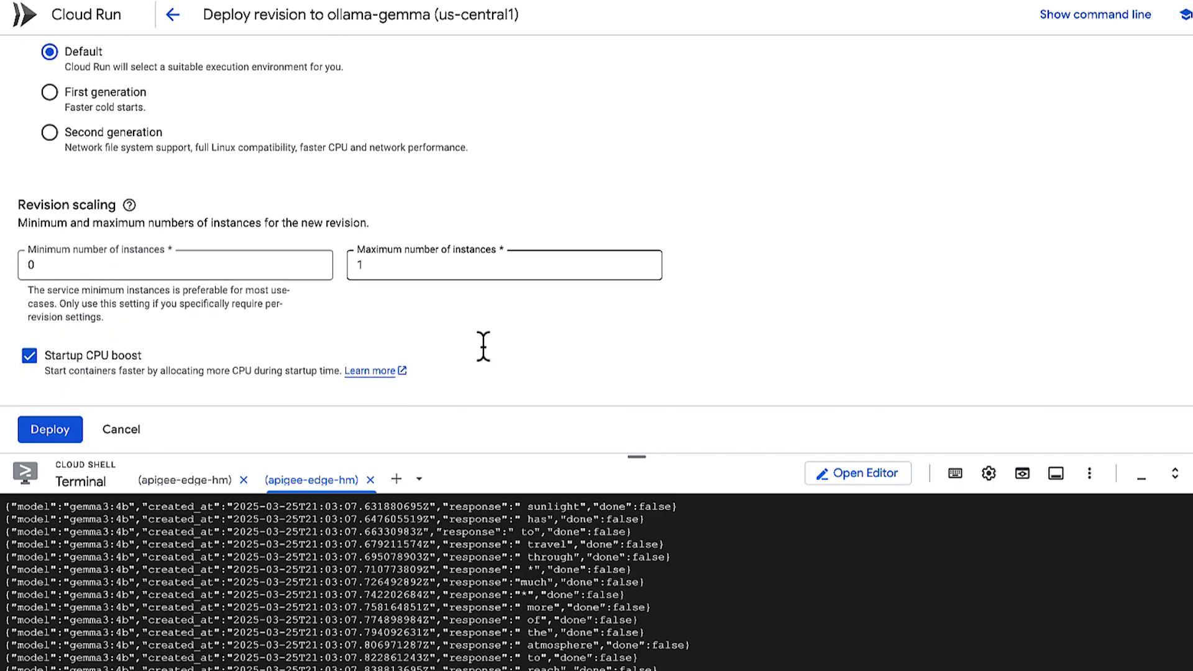